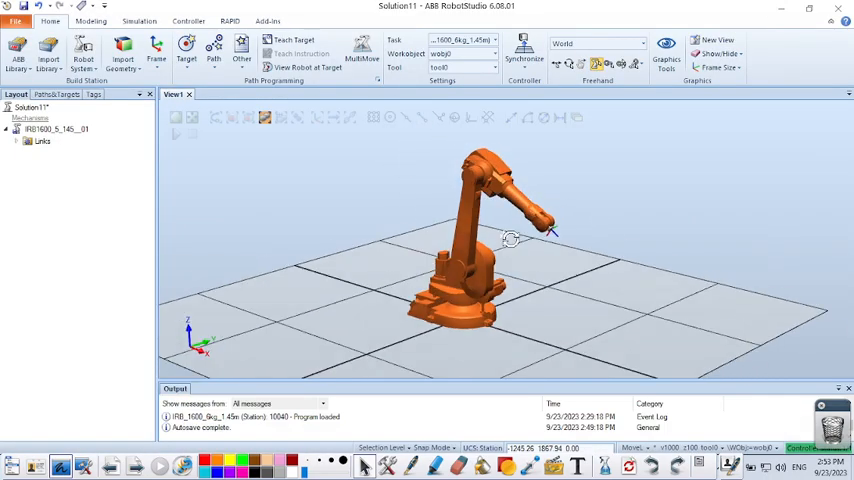
Drag the IRB 1600 arm in the 3D view so it reaches out into a raised pose
{"action": "left_click_drag", "start_coordinate": [510, 240], "coordinate": [504, 224]}
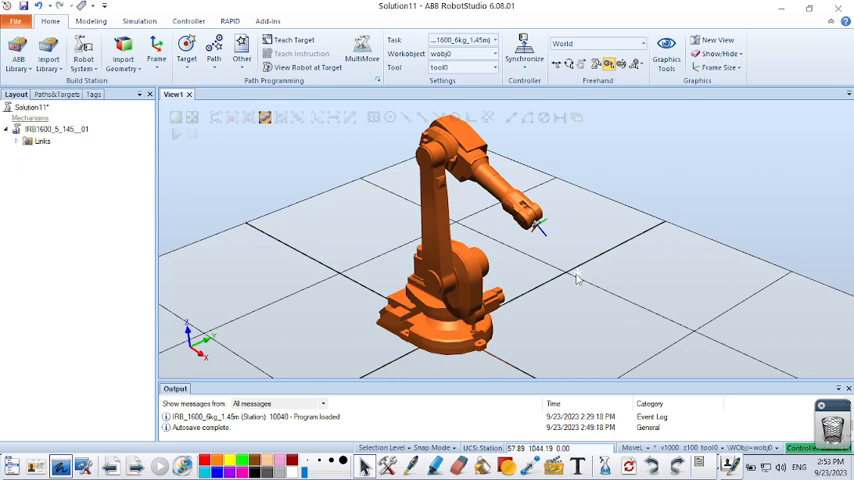
Reorient the IRB 1600 tool end so the wrist angles downward
{"action": "right_click", "coordinate": [540, 284]}
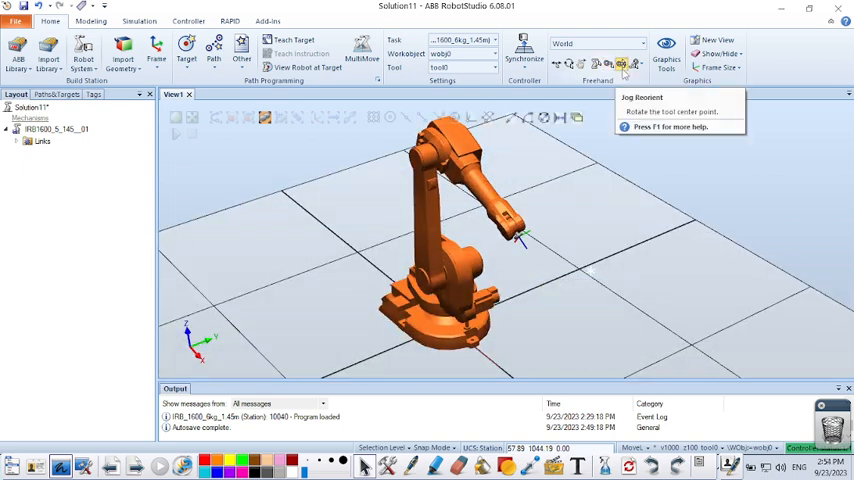
{"action": "mouse_move", "coordinate": [624, 96]}
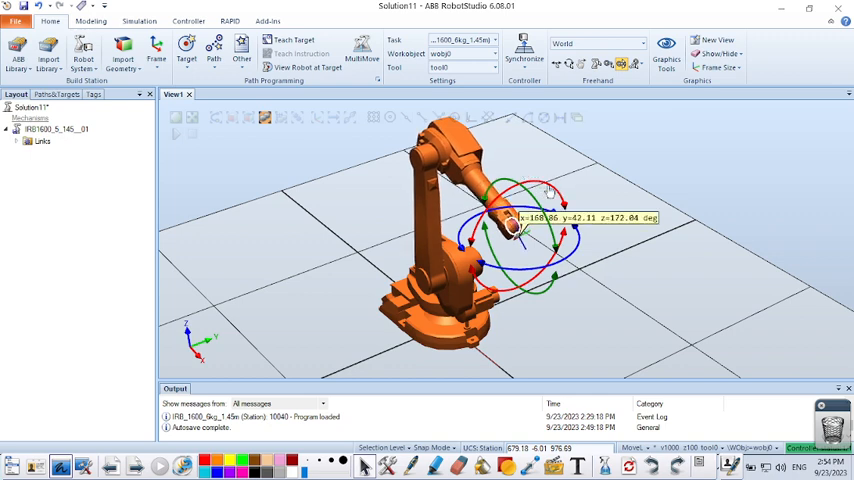
{"action": "left_click_drag", "start_coordinate": [544, 190], "coordinate": [516, 230]}
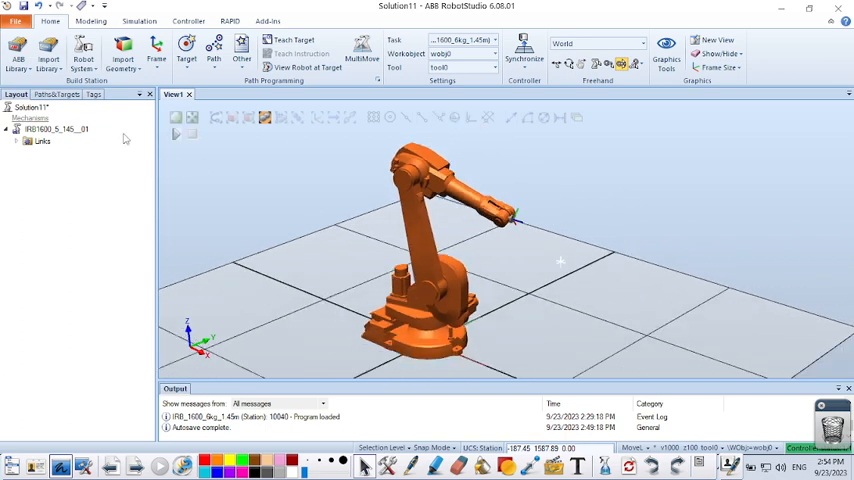
Bring up Import Library and start browsing the ABB Library folders for a library file
{"action": "left_click", "coordinate": [48, 48]}
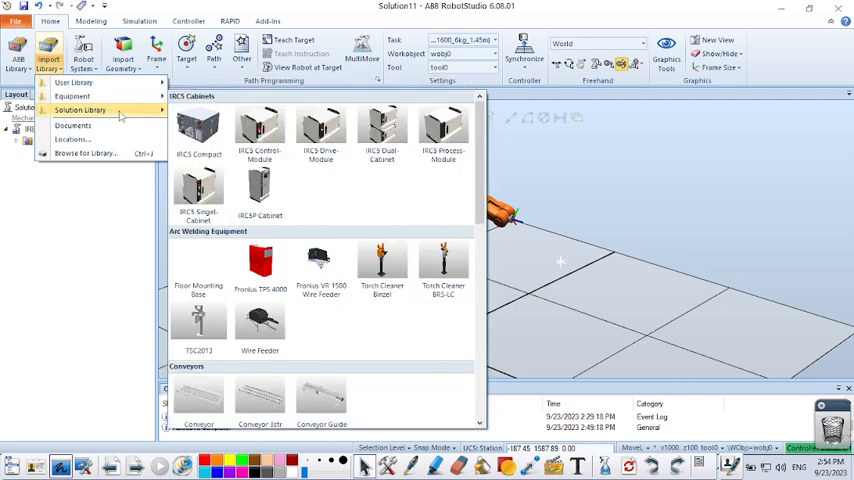
{"action": "mouse_move", "coordinate": [80, 96]}
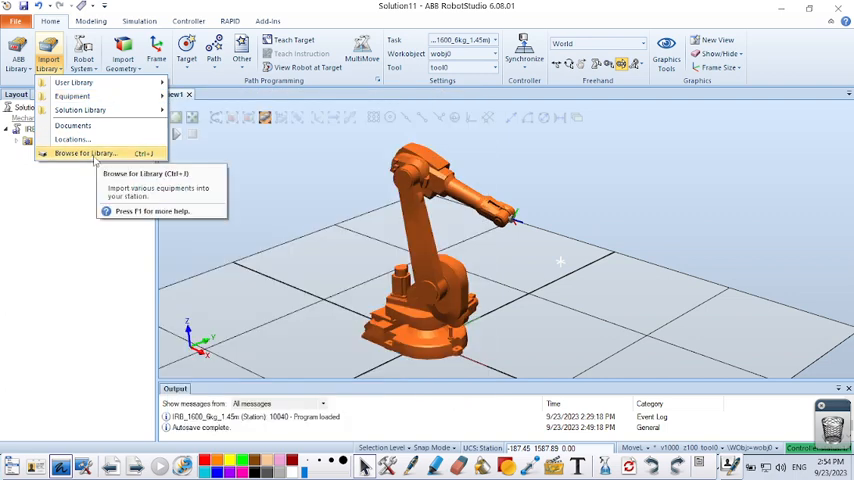
{"action": "left_click", "coordinate": [84, 152]}
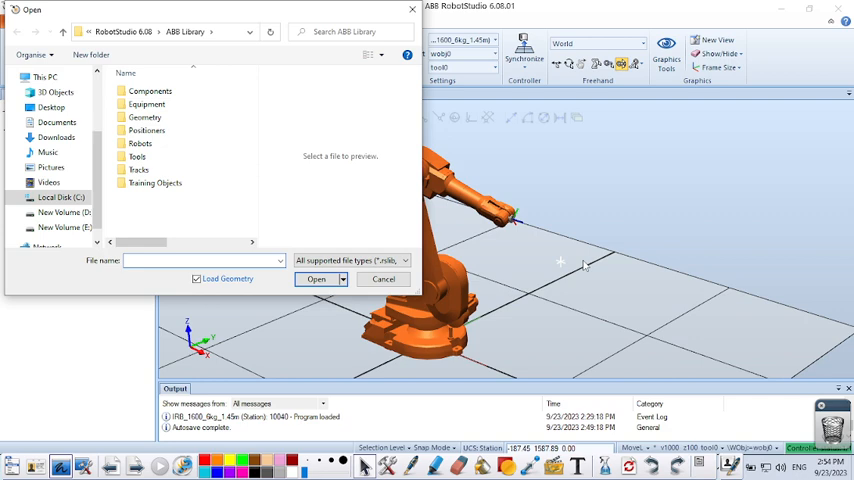
{"action": "mouse_move", "coordinate": [412, 216]}
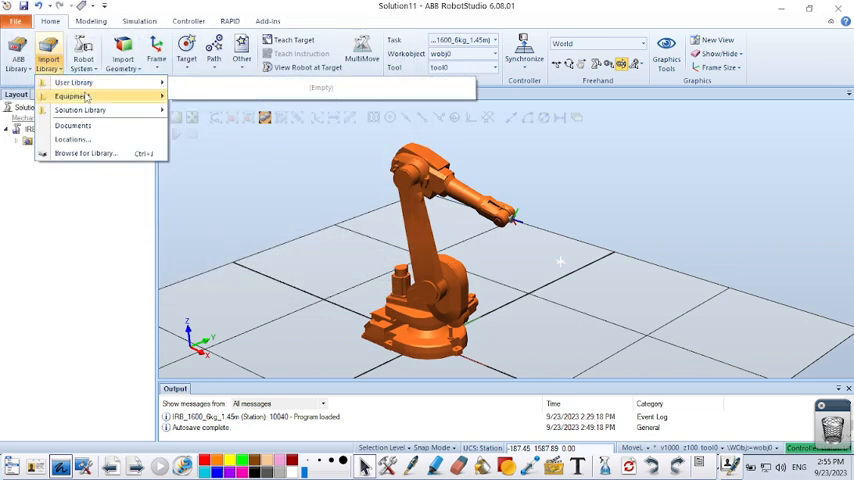
Import the ABB Smart Gripper in its Servo, Fingers variant into the station
{"action": "left_click", "coordinate": [80, 96]}
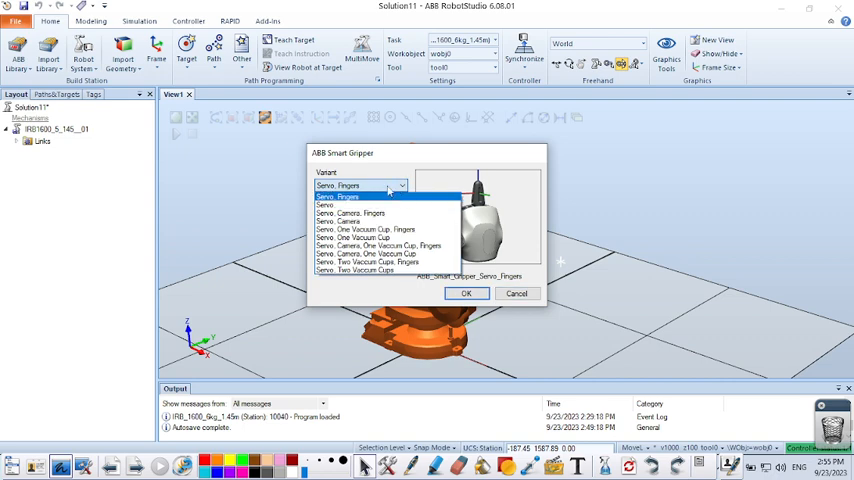
{"action": "mouse_move", "coordinate": [380, 228]}
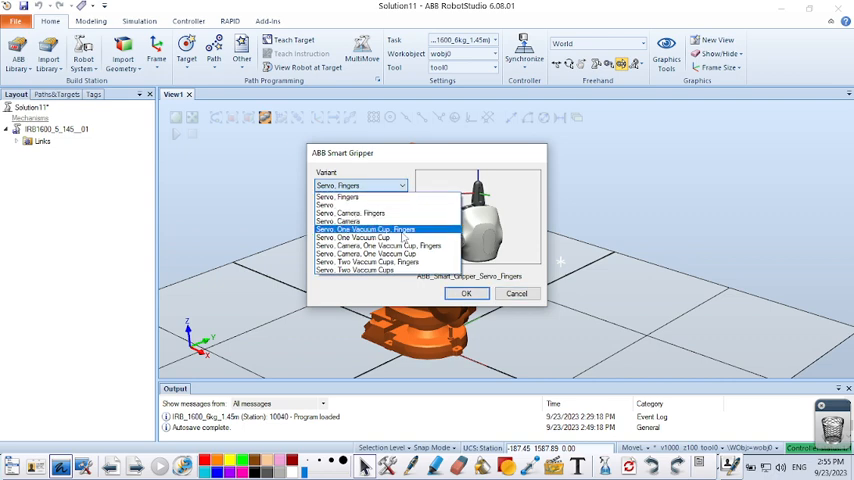
{"action": "left_click", "coordinate": [344, 196]}
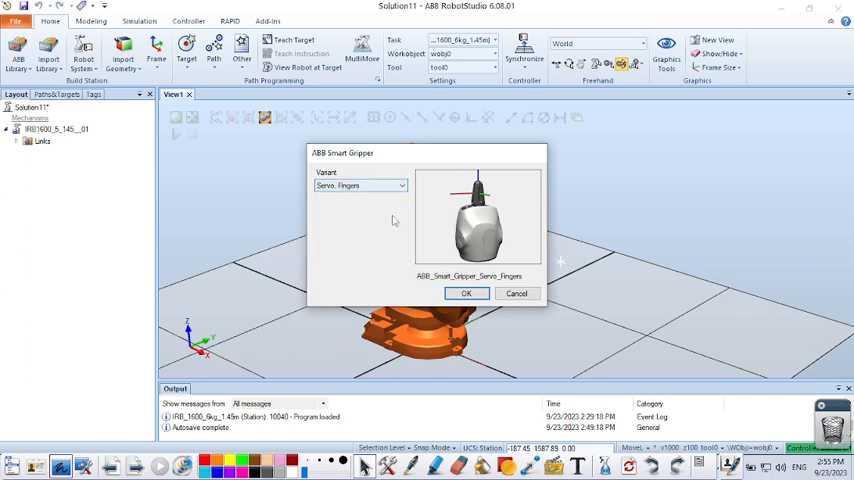
{"action": "left_click", "coordinate": [468, 292]}
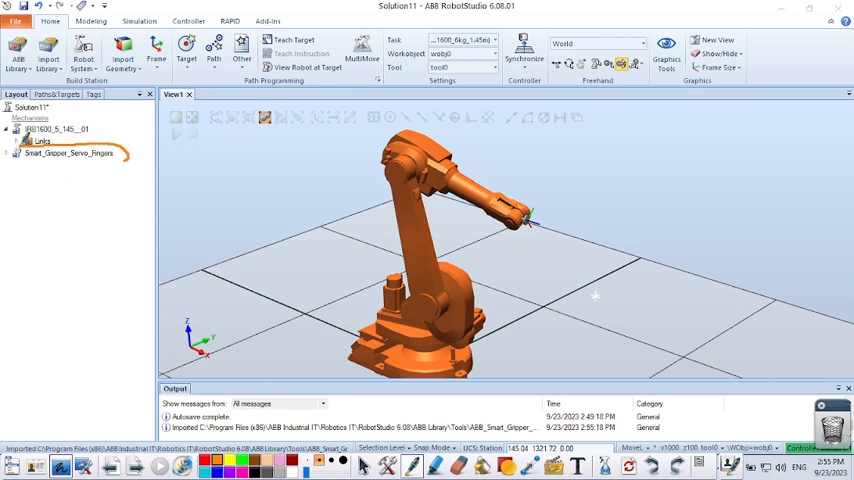
Attach Smart_Gripper_Servo_Fingers to the IRB 1600 and accept updating its position to the flange
{"action": "left_click", "coordinate": [70, 166]}
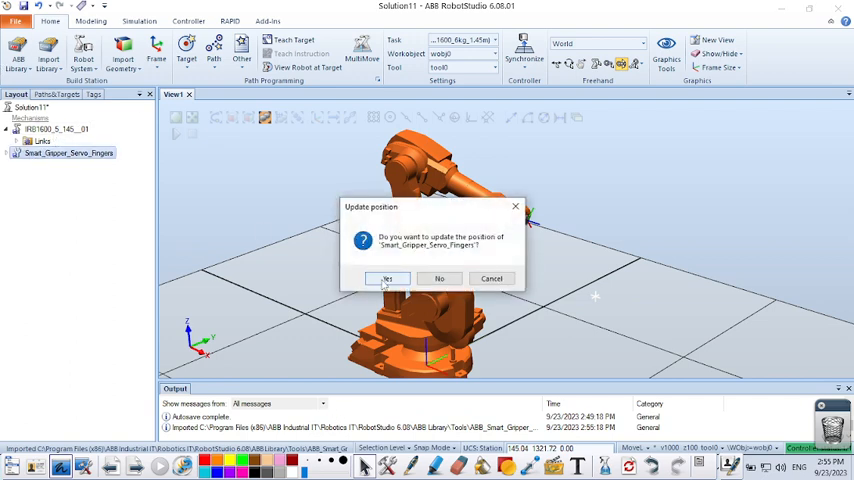
{"action": "left_click", "coordinate": [386, 278]}
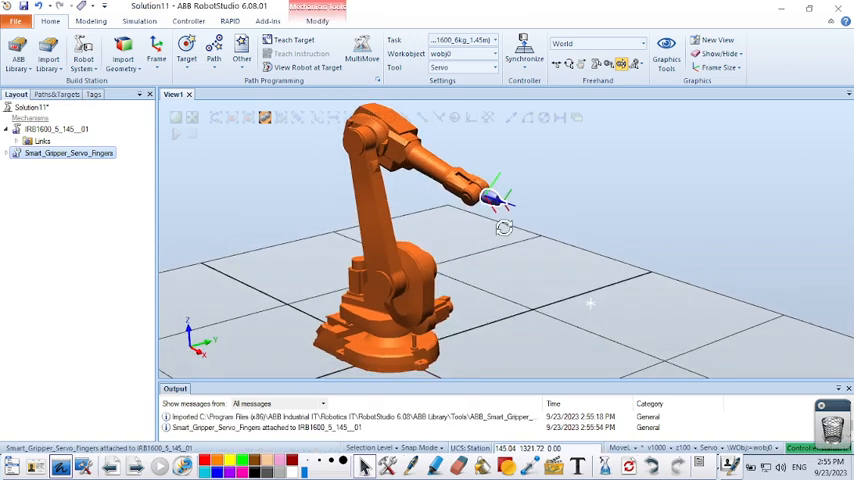